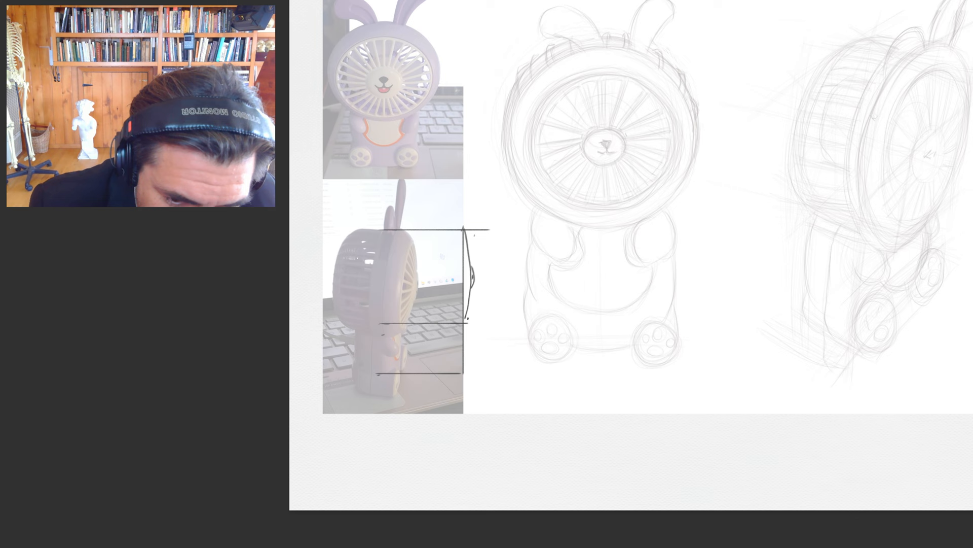
# - Draw the side-view contour and construction lines over the side reference photo with pointer arrows
pyautogui.moveTo(462, 252); pyautogui.dragTo(456, 326)
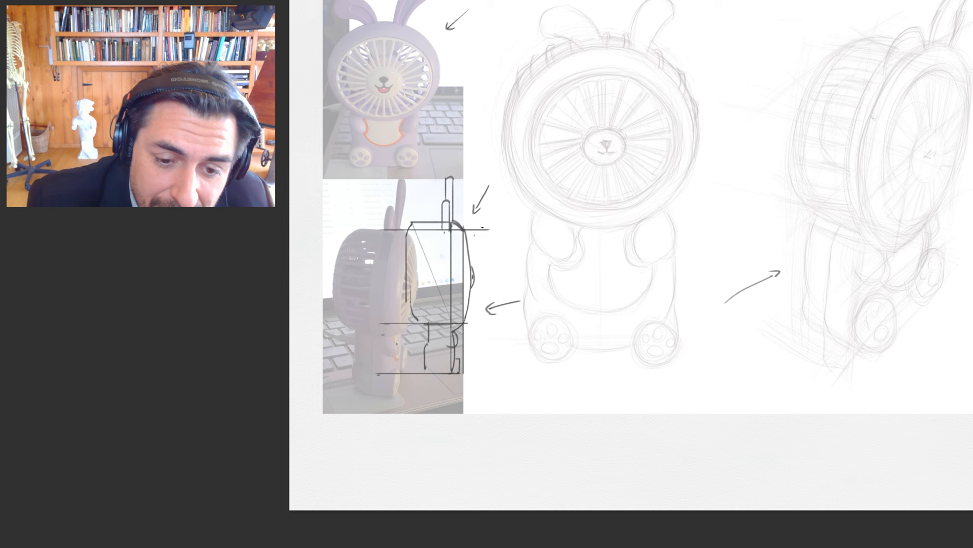
# - Add measurement ticks and size labels alongside the side-view outline of the fan
pyautogui.moveTo(487, 224); pyautogui.dragTo(487, 373)
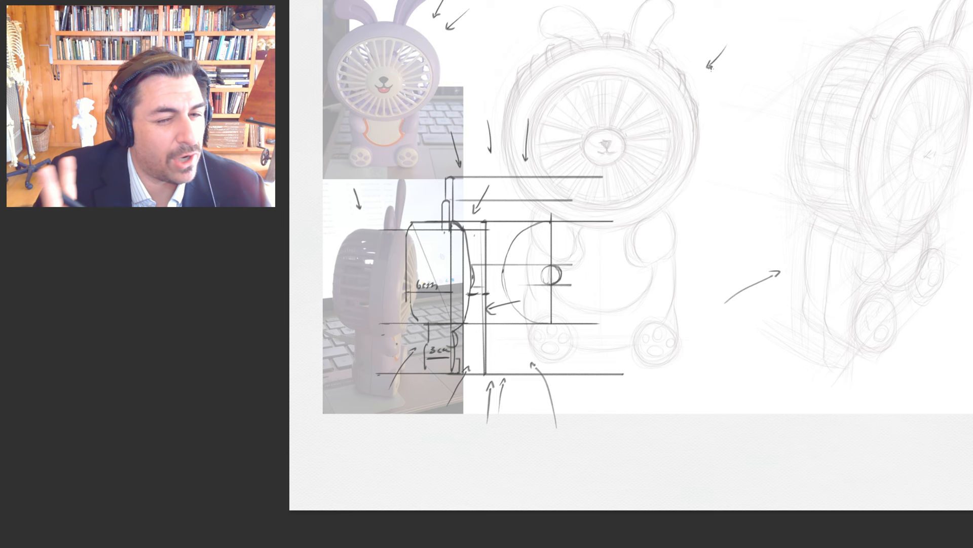
# - Extend horizontal projection lines to the front view, sketch its circle and mark 6cm and 3cm
pyautogui.moveTo(725, 84); pyautogui.dragTo(725, 301)
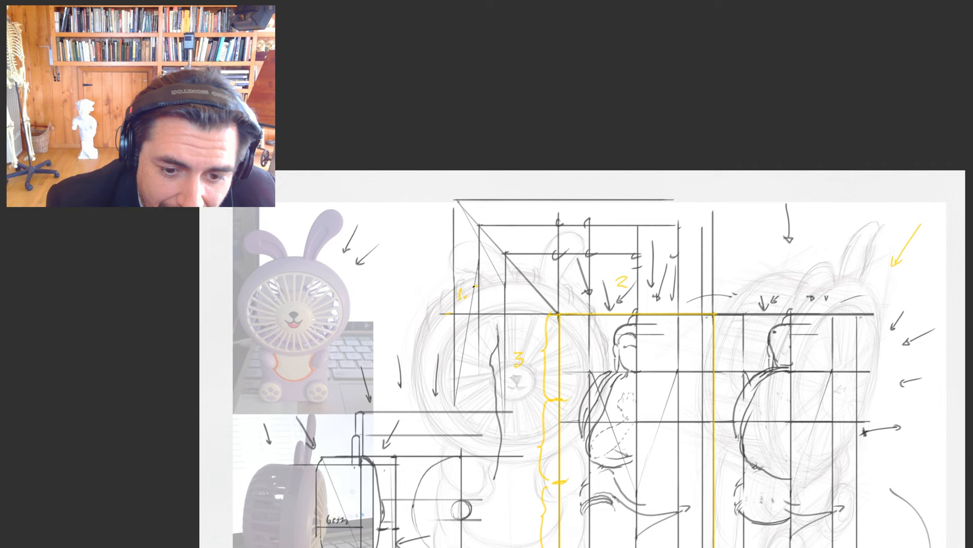
# - Draw the first yellow corner of a perspective box in the blank area and label it 2
pyautogui.scroll(-3)
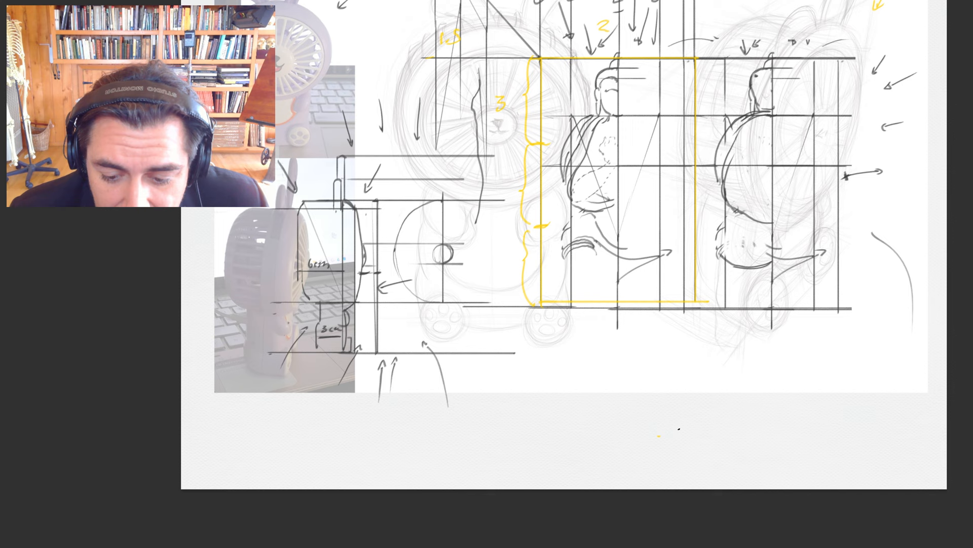
pyautogui.moveTo(652, 435); pyautogui.dragTo(695, 394)
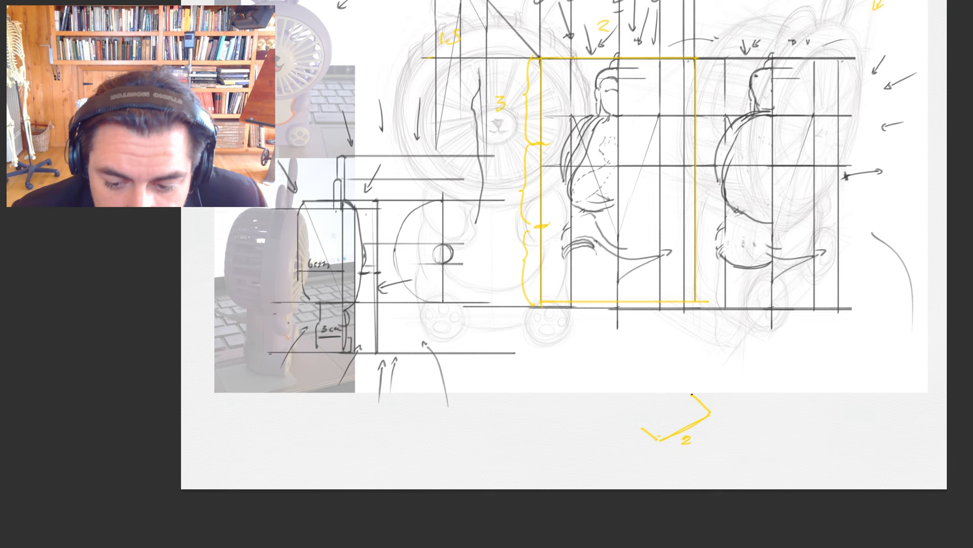